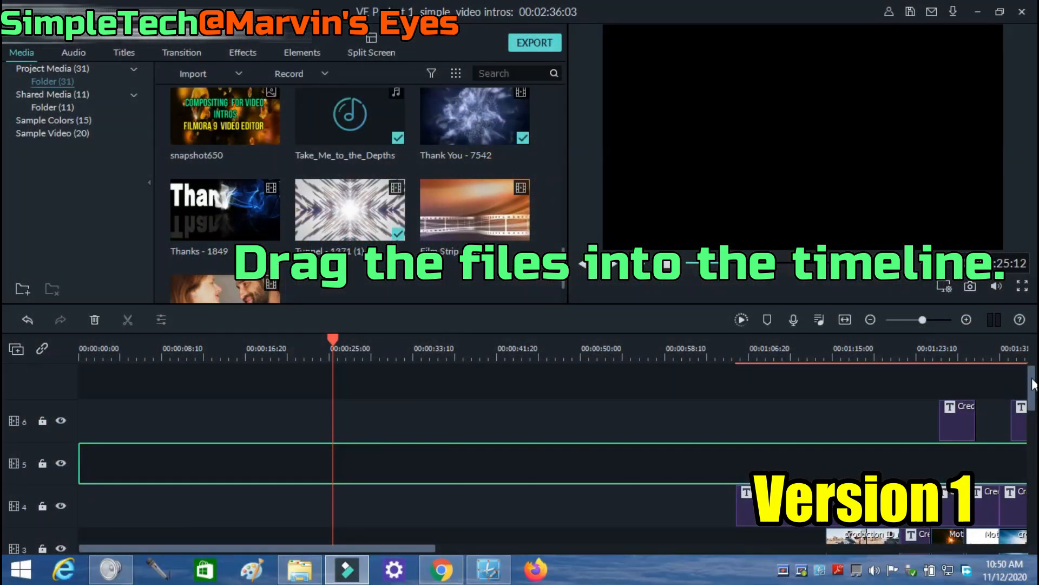
Place the coverr-sample couple clip on track 5 and Film Strip - 5129 above it on track 6
{"action": "scroll", "scroll_direction": "down", "scroll_amount": 3}
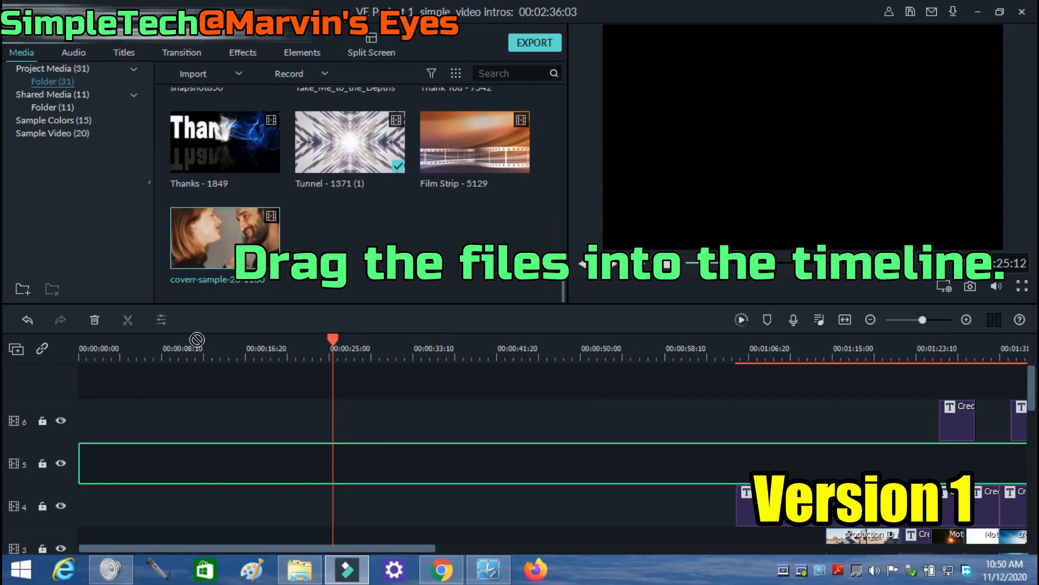
{"action": "left_click_drag", "start_coordinate": [226, 237], "coordinate": [195, 462]}
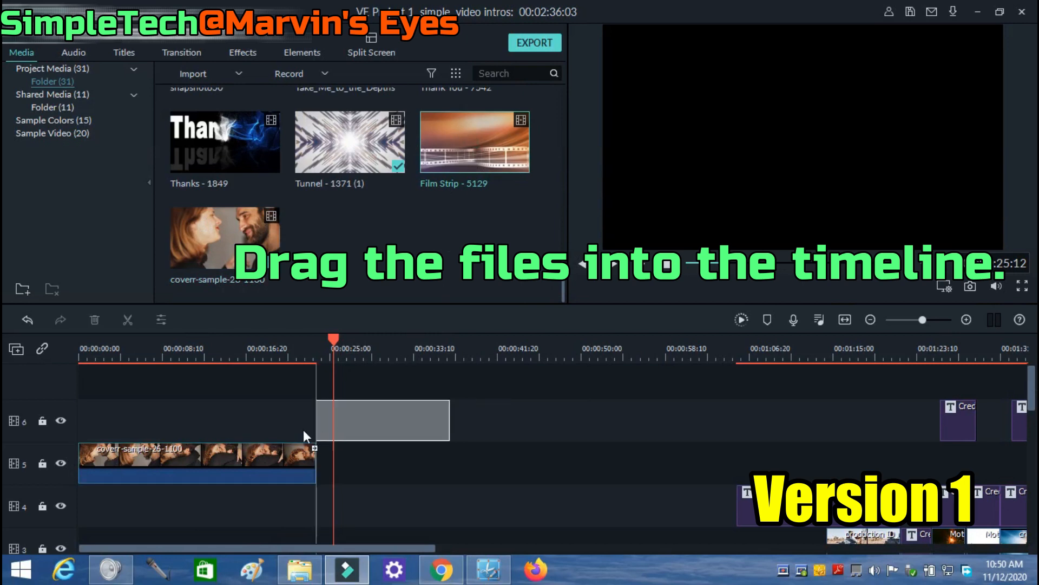
{"action": "left_click_drag", "start_coordinate": [475, 142], "coordinate": [145, 420]}
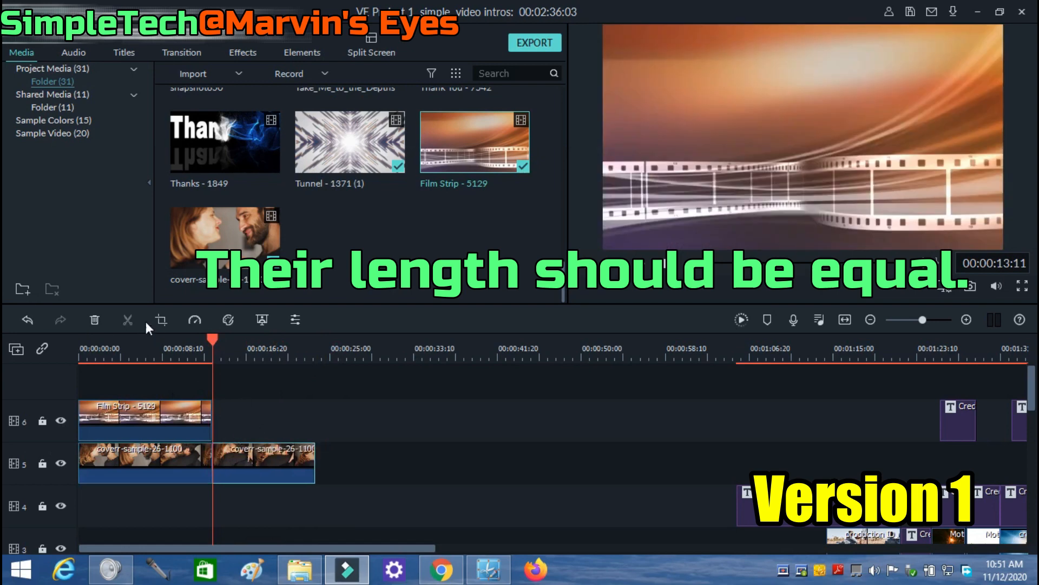
Trim away the couple clip's excess portion beyond the Film Strip clip's end
{"action": "right_click", "coordinate": [262, 461]}
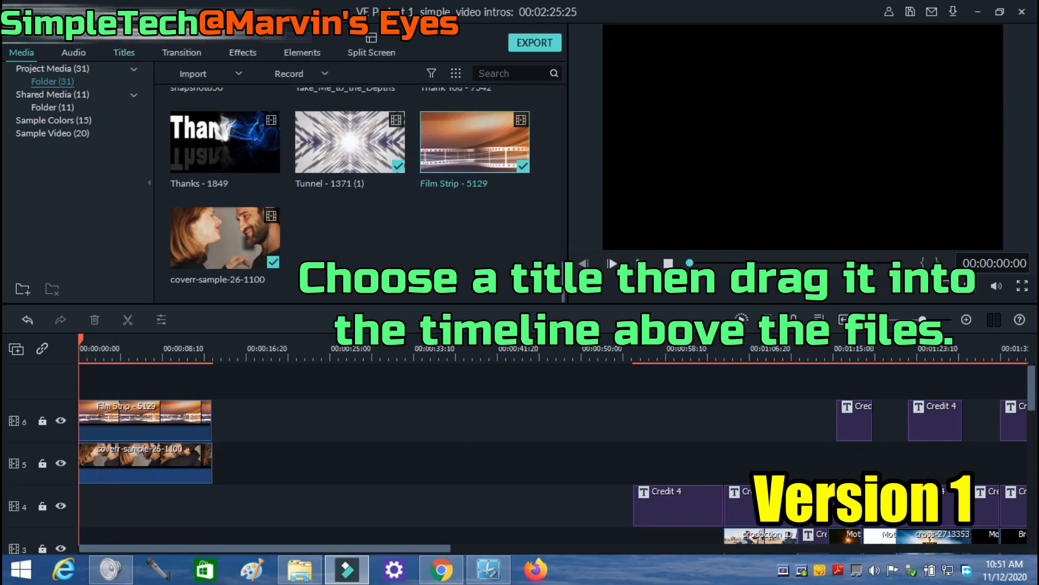
Drop the Credit 4 title above both clips and open its ADVANCED text editor
{"action": "left_click", "coordinate": [124, 52]}
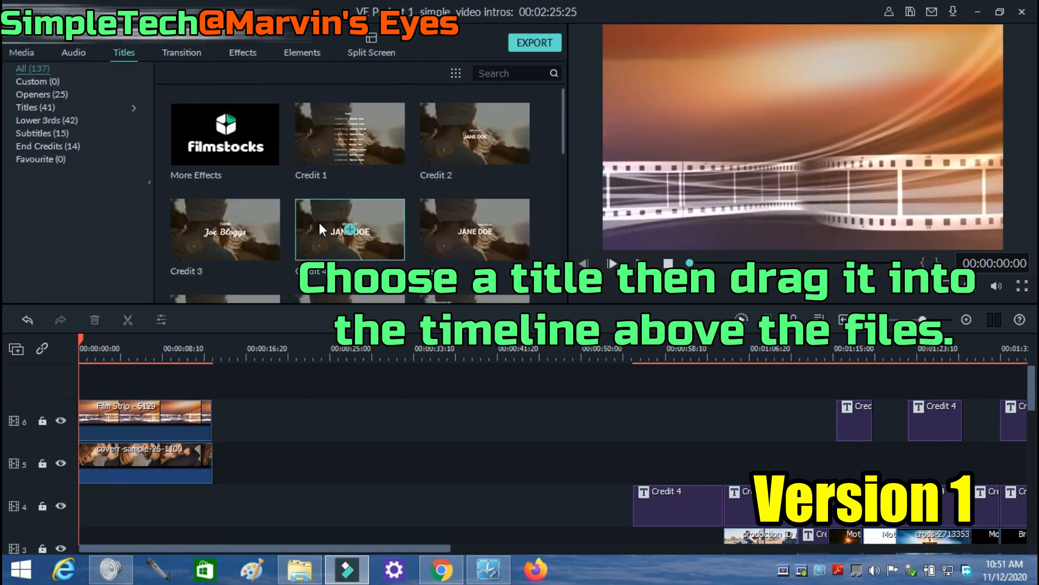
{"action": "left_click_drag", "start_coordinate": [349, 230], "coordinate": [116, 381]}
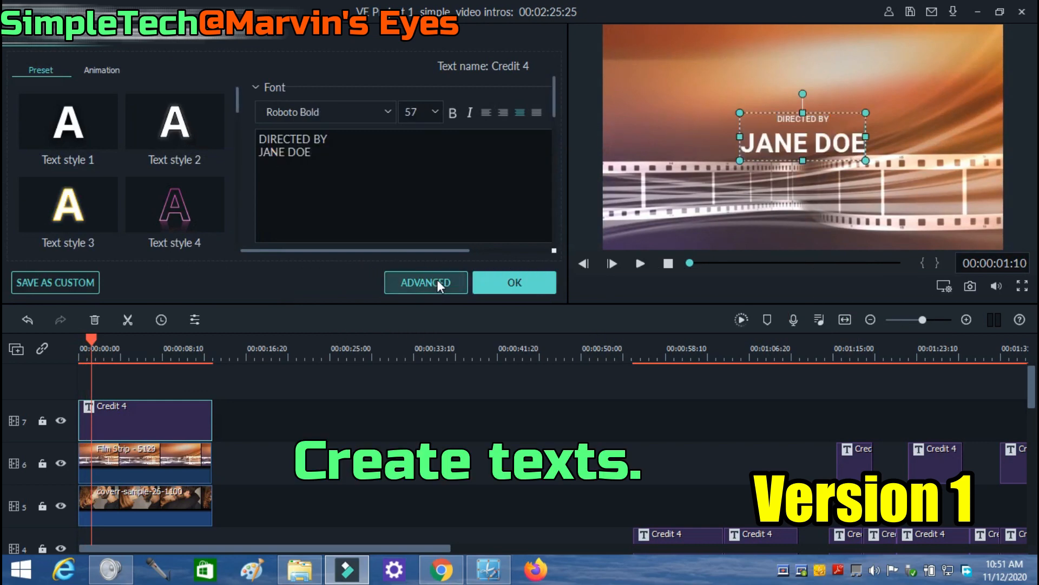
{"action": "left_click", "coordinate": [426, 282]}
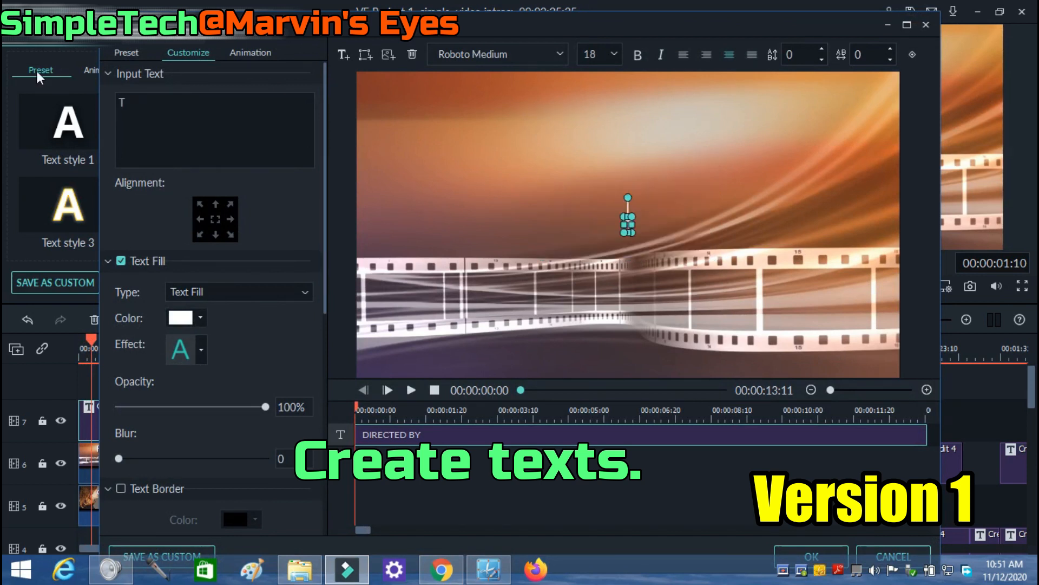
Replace the 'DIRECTED BY / JANE DOE' title text with 'An Affair to Remember !'
{"action": "type", "text": "he"}
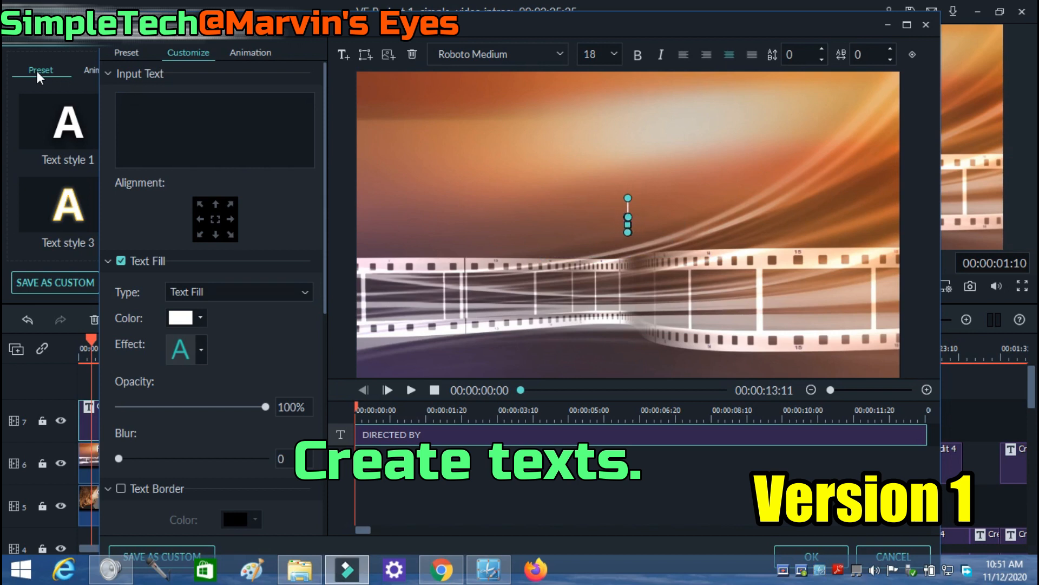
{"action": "type", "text": "An A"}
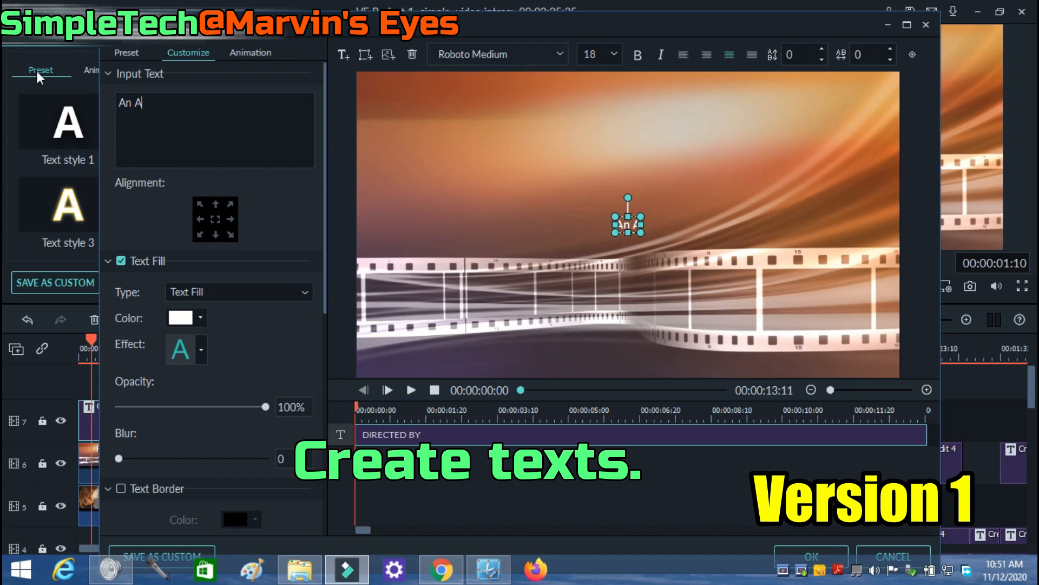
{"action": "type", "text": "ffair"}
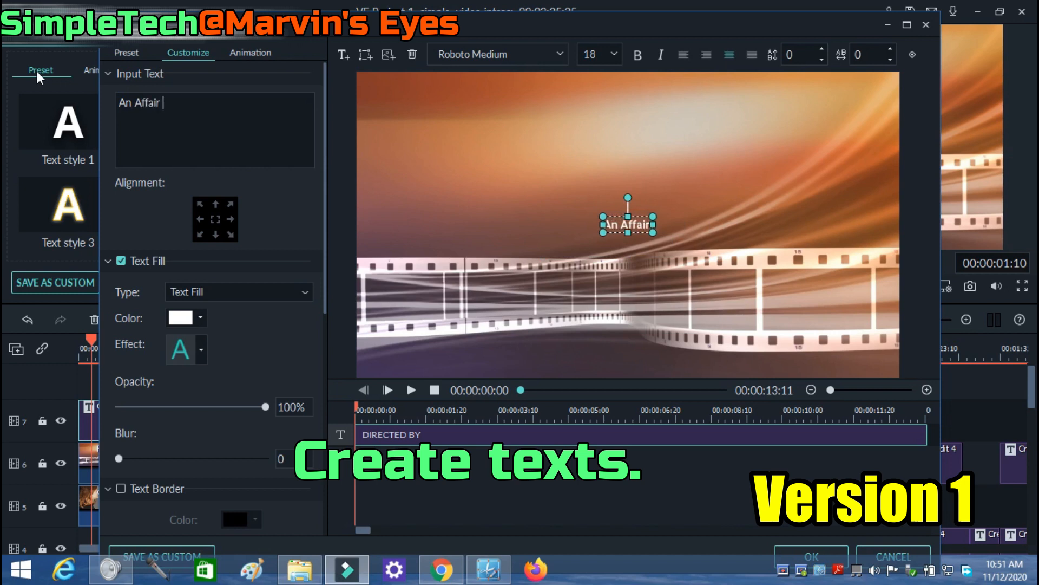
{"action": "type", "text": "to Rem"}
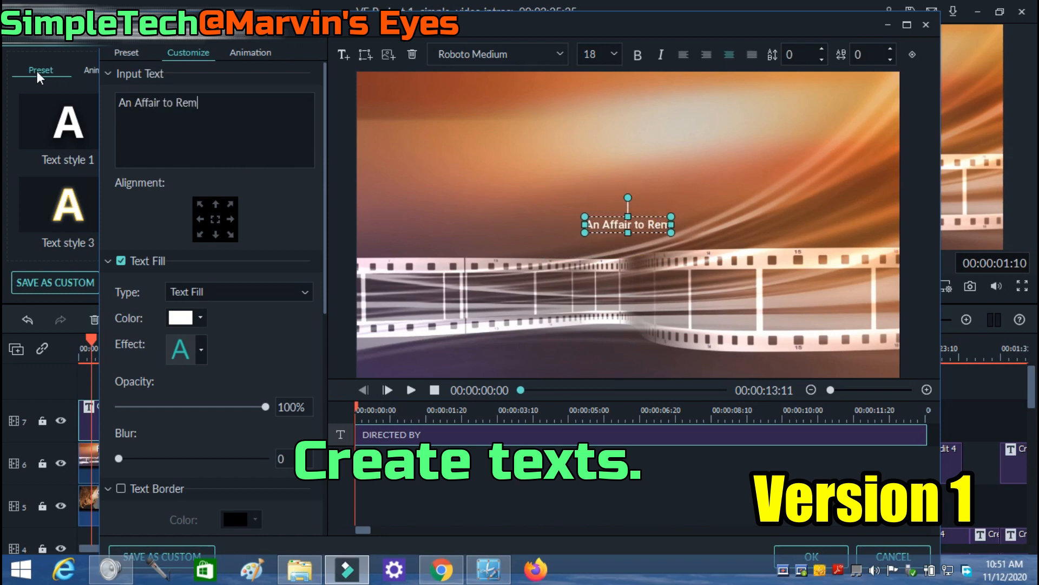
{"action": "type", "text": "ember !"}
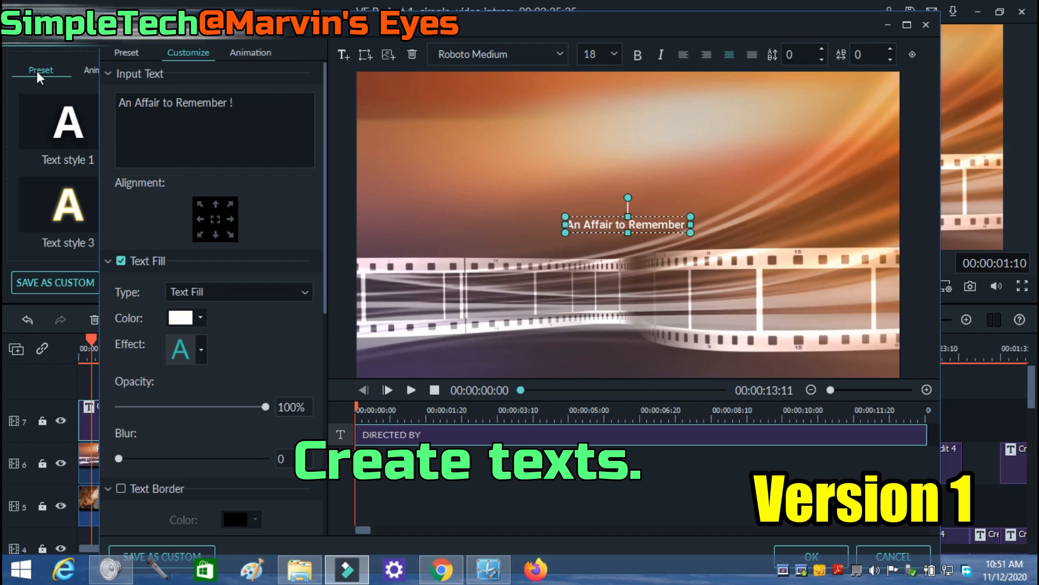
Set the title font size to 72 and the typeface to Impact
{"action": "left_click", "coordinate": [611, 54]}
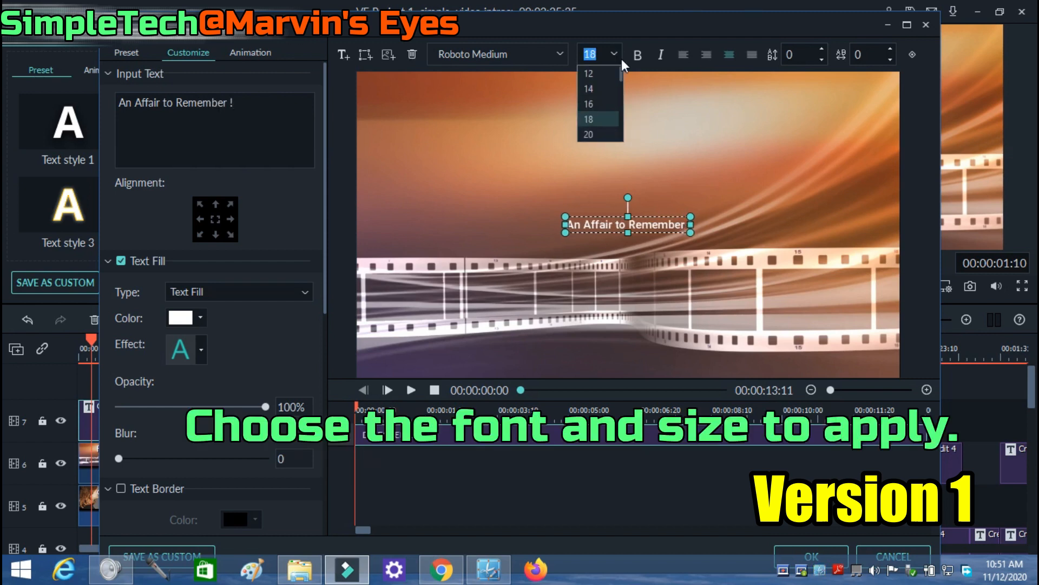
{"action": "scroll", "scroll_direction": "down", "scroll_amount": 3}
{"action": "type", "text": "72"}
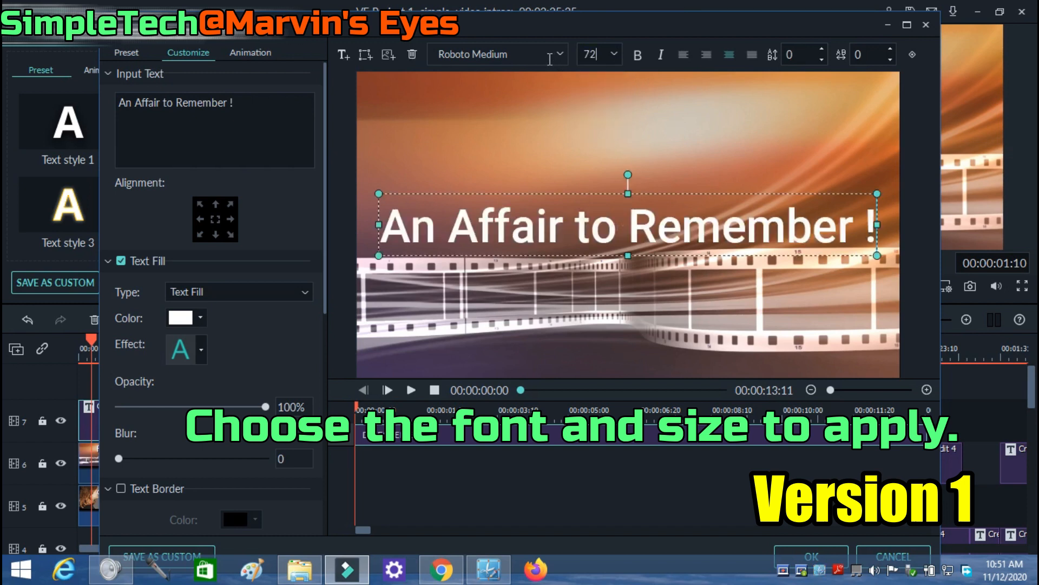
{"action": "type", "text": "Impact"}
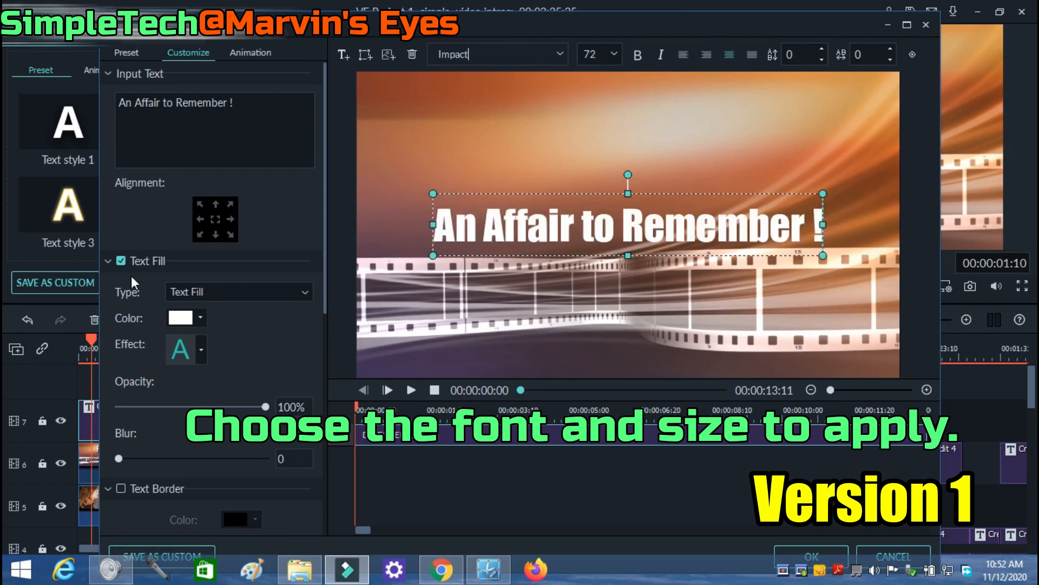
{"action": "left_click", "coordinate": [198, 318]}
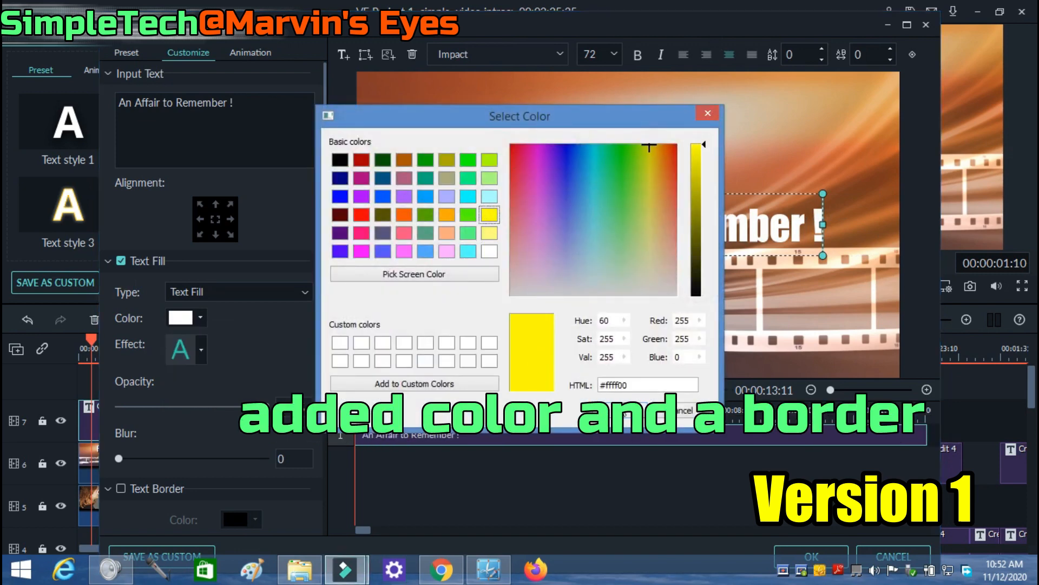
Fill the title text yellow and enable a black text border of size 2
{"action": "left_click", "coordinate": [810, 555]}
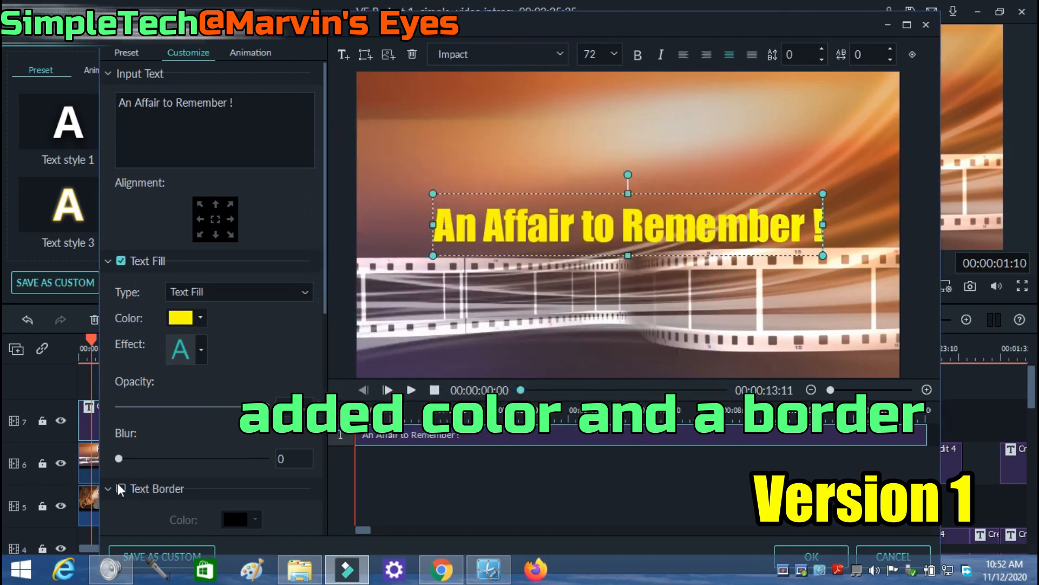
{"action": "left_click", "coordinate": [121, 488]}
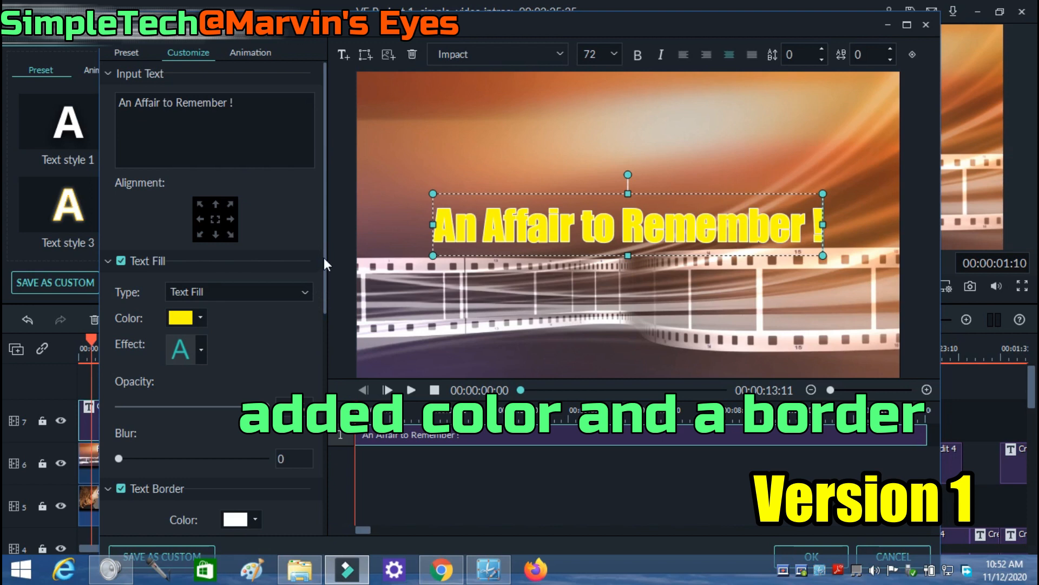
{"action": "scroll", "scroll_direction": "down", "scroll_amount": 3}
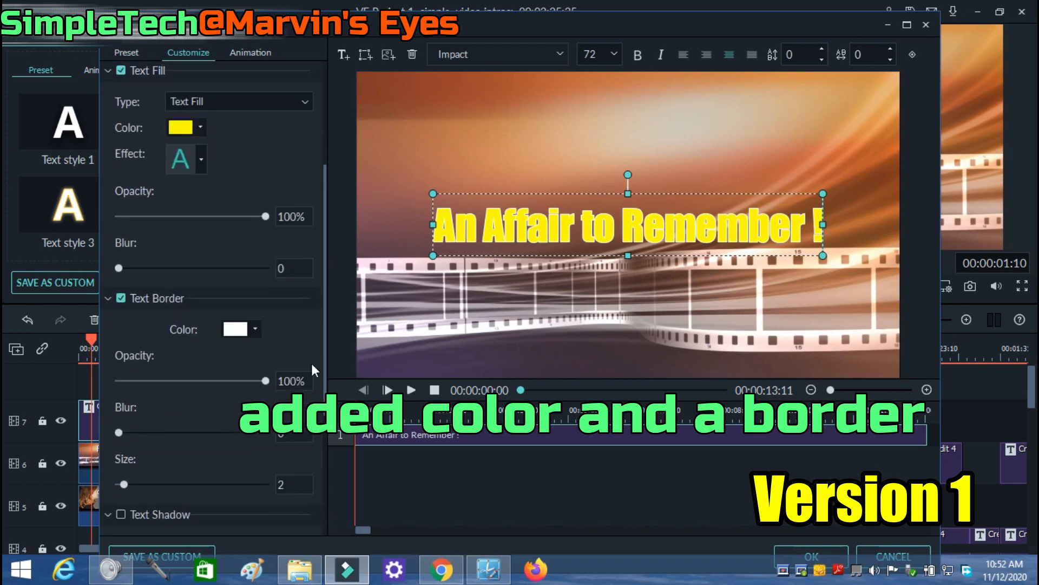
{"action": "left_click", "coordinate": [236, 328]}
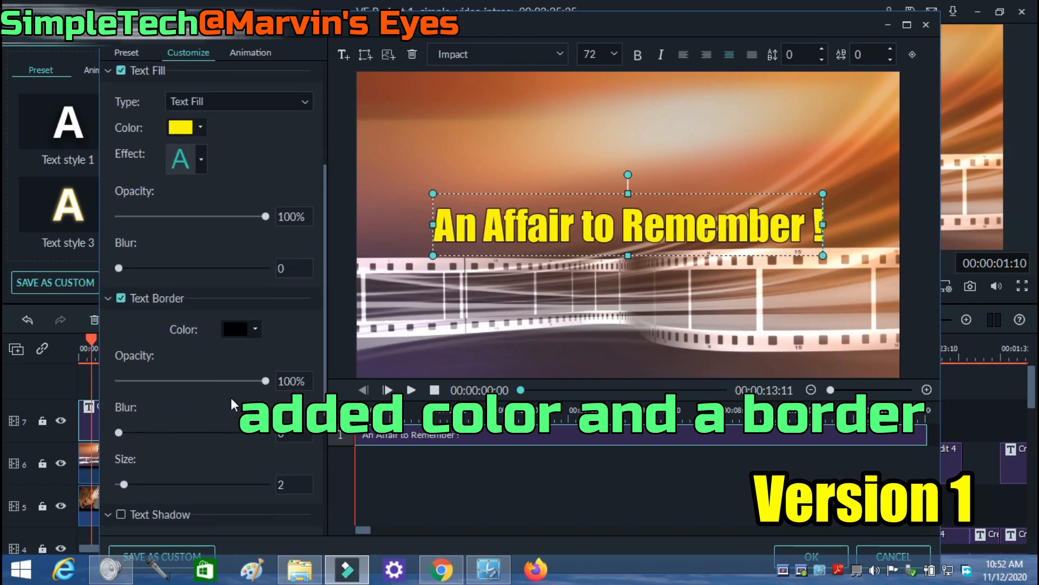
{"action": "left_click_drag", "start_coordinate": [121, 484], "coordinate": [137, 484]}
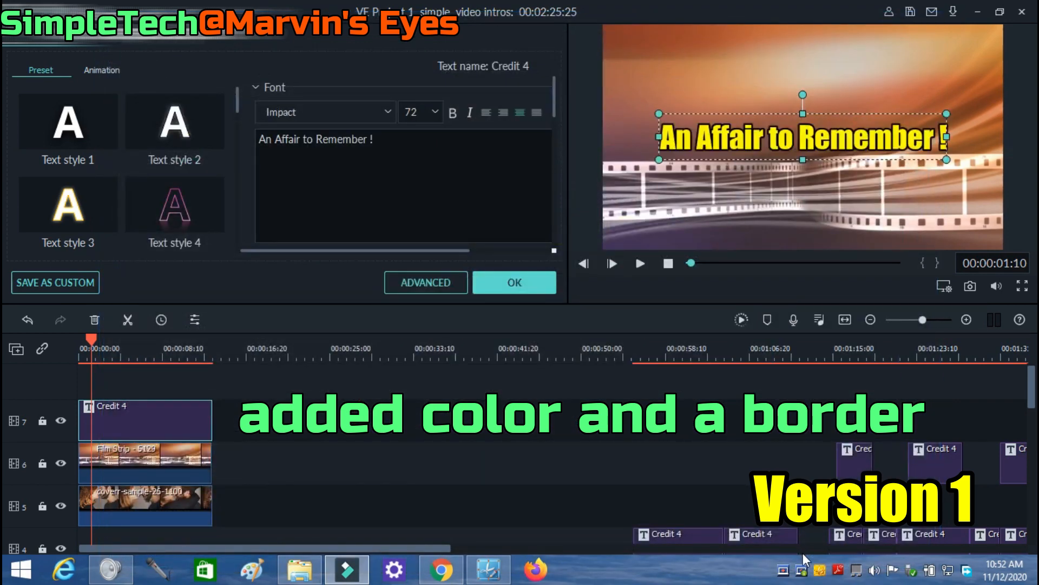
Apply the Type Writer animation to the title and confirm with OK
{"action": "left_click", "coordinate": [102, 70]}
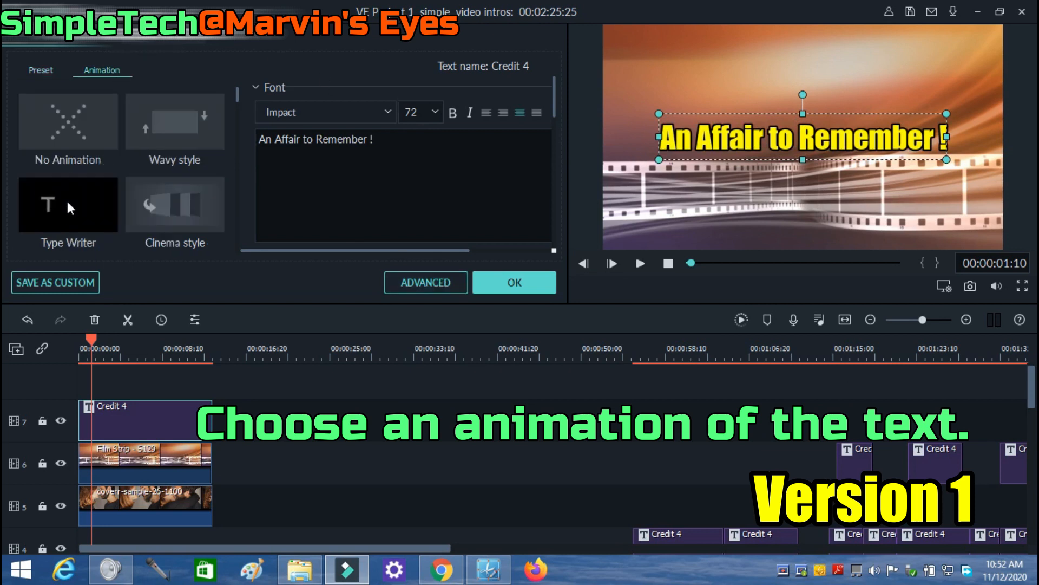
{"action": "left_click", "coordinate": [67, 204]}
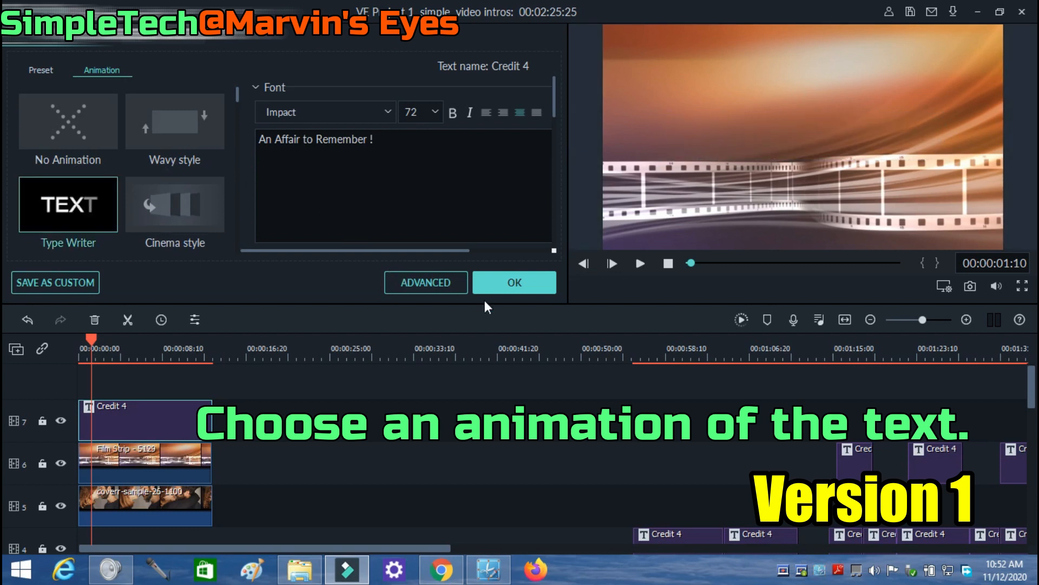
{"action": "left_click", "coordinate": [514, 282]}
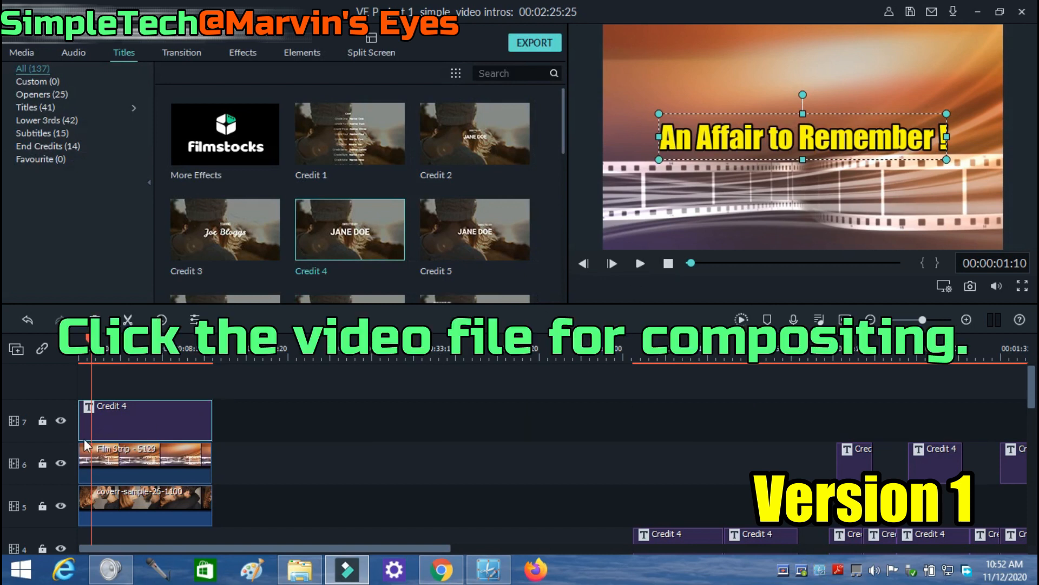
Enable compositing with Multiply blending on both the Film Strip and couple clips
{"action": "left_click", "coordinate": [145, 462]}
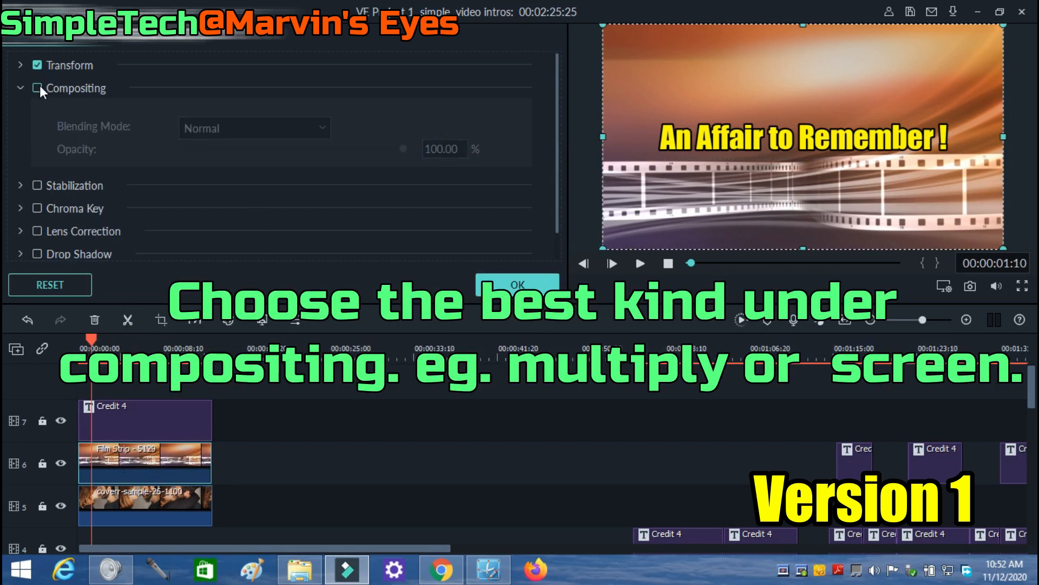
{"action": "left_click", "coordinate": [254, 128]}
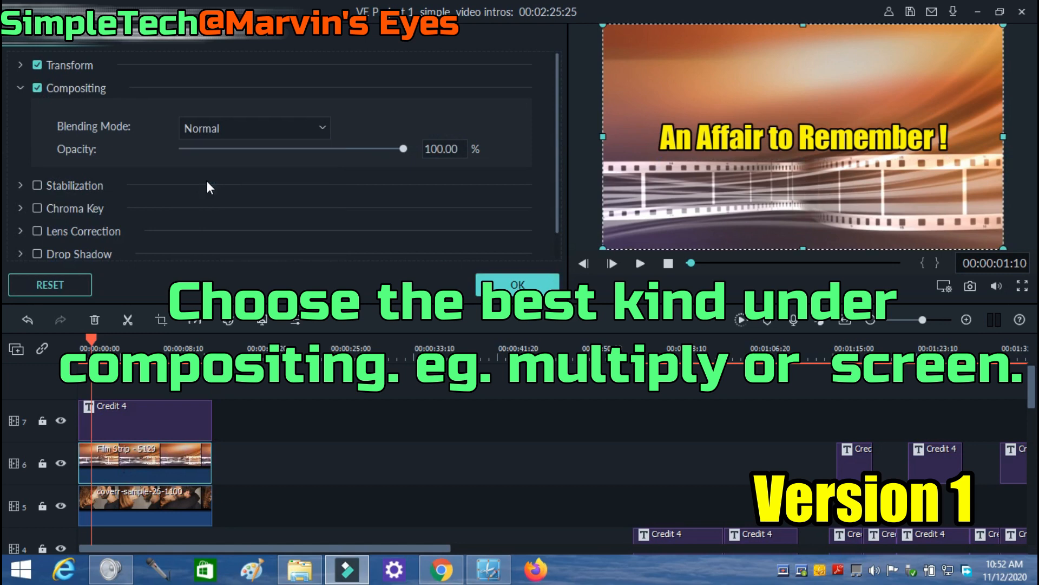
{"action": "left_click", "coordinate": [254, 128]}
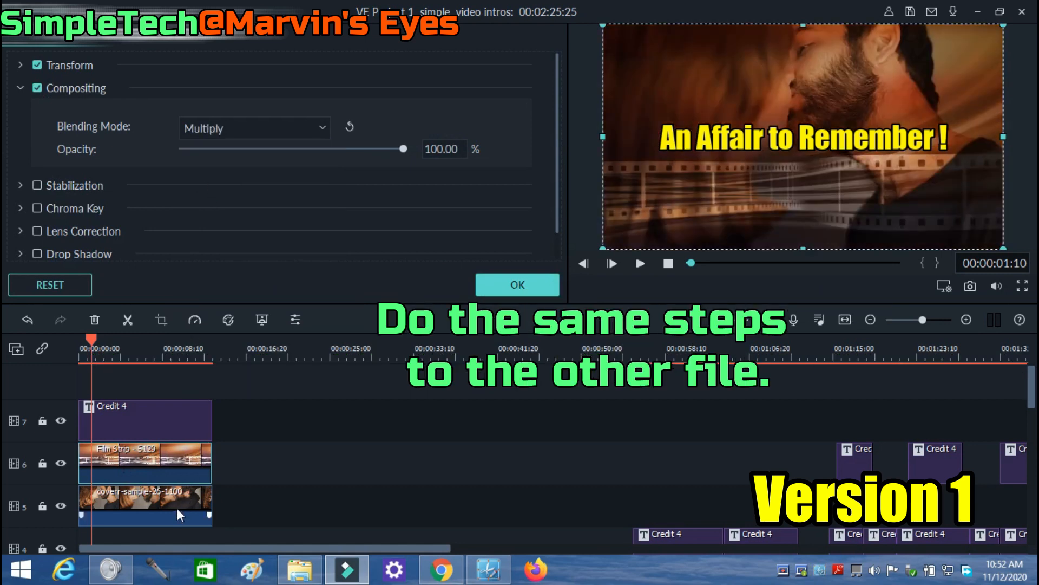
{"action": "left_click", "coordinate": [255, 128]}
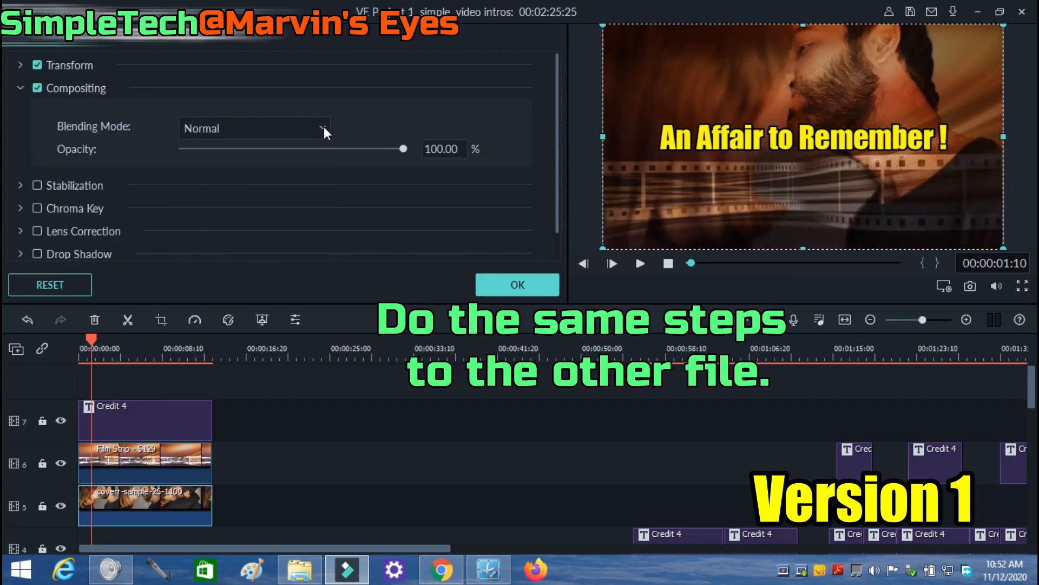
{"action": "left_click", "coordinate": [254, 128]}
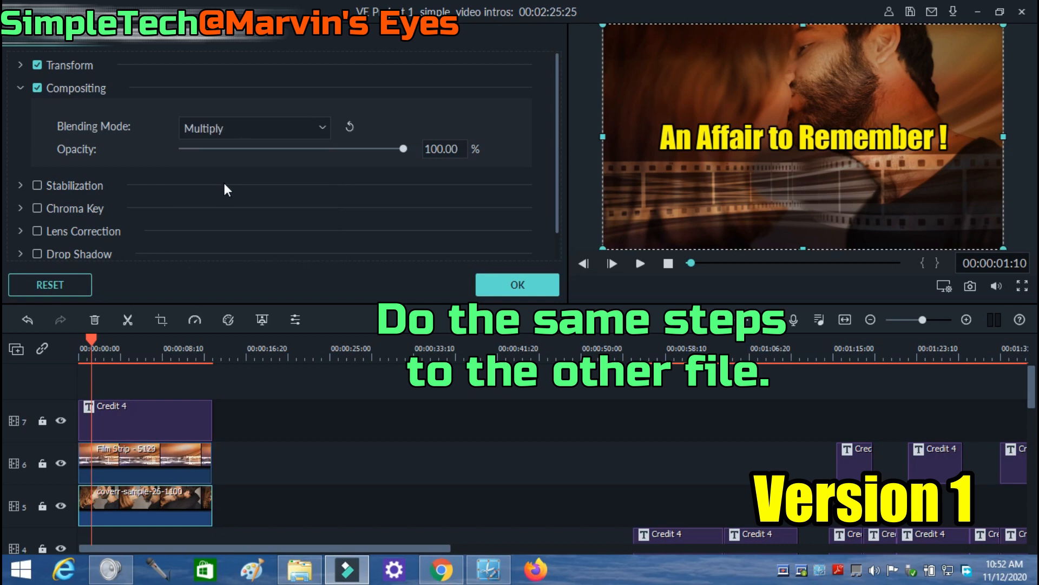
{"action": "left_click", "coordinate": [517, 284]}
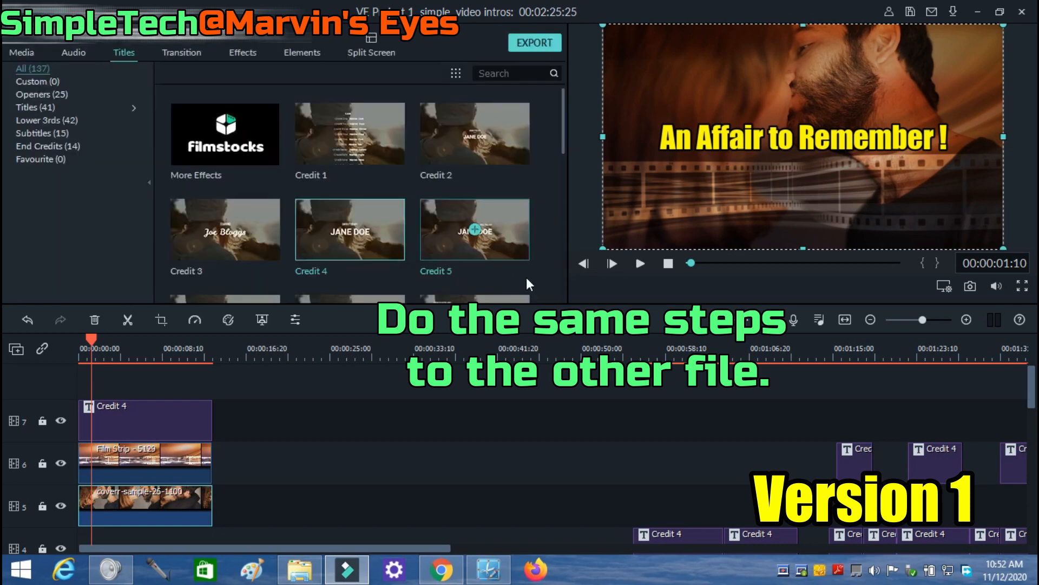
{"action": "left_click", "coordinate": [639, 263]}
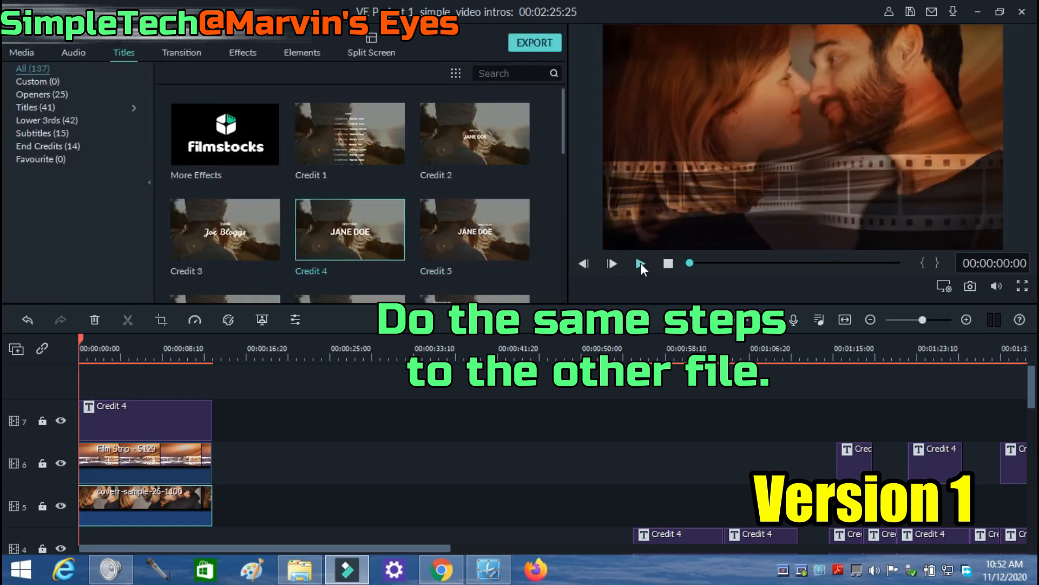
{"action": "left_click", "coordinate": [610, 264]}
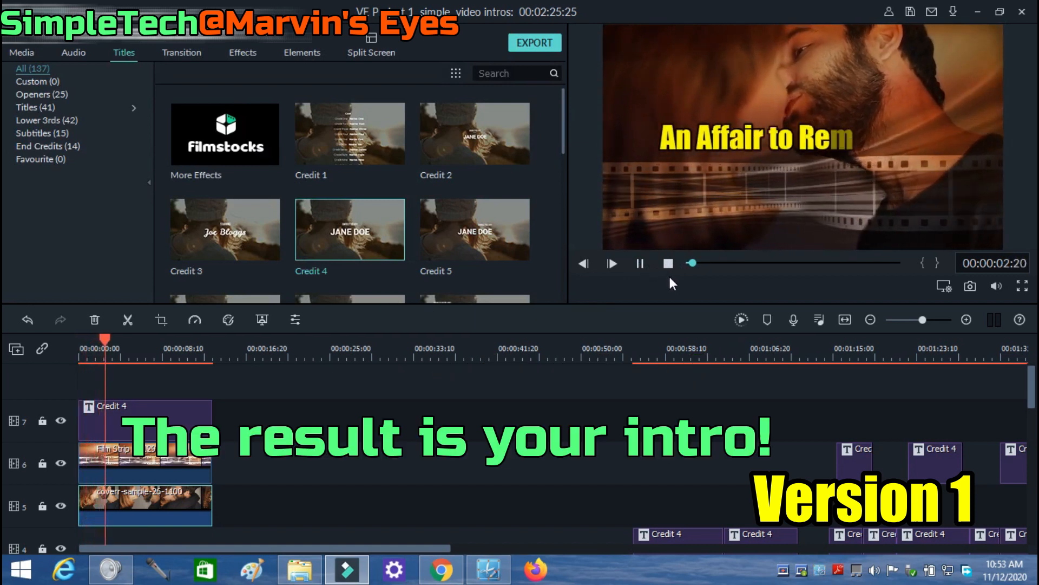
{"action": "left_click", "coordinate": [21, 52]}
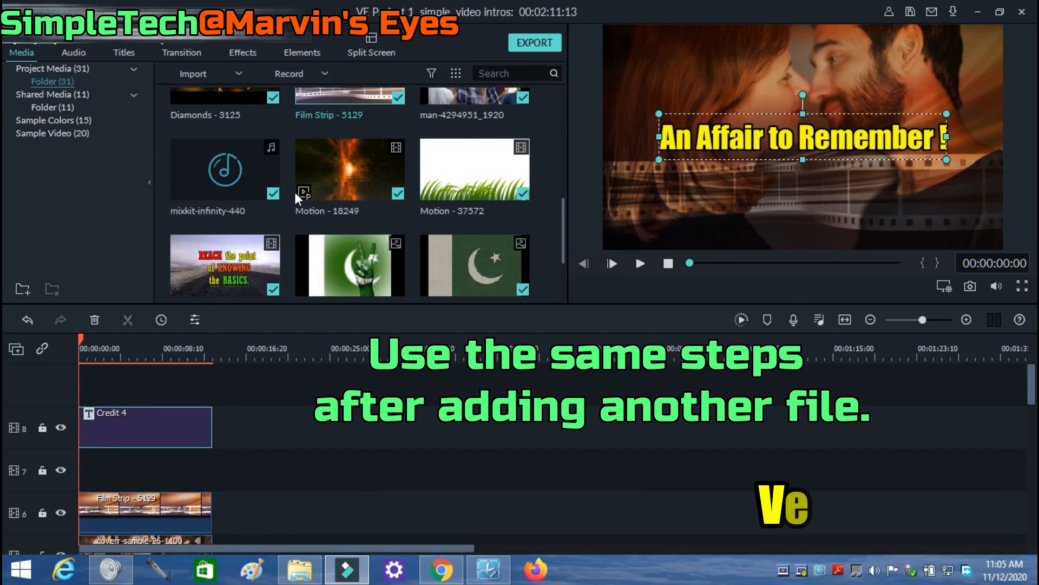
Place Motion - 18249 on an empty track and trim it to the title's length
{"action": "left_click_drag", "start_coordinate": [349, 169], "coordinate": [225, 469]}
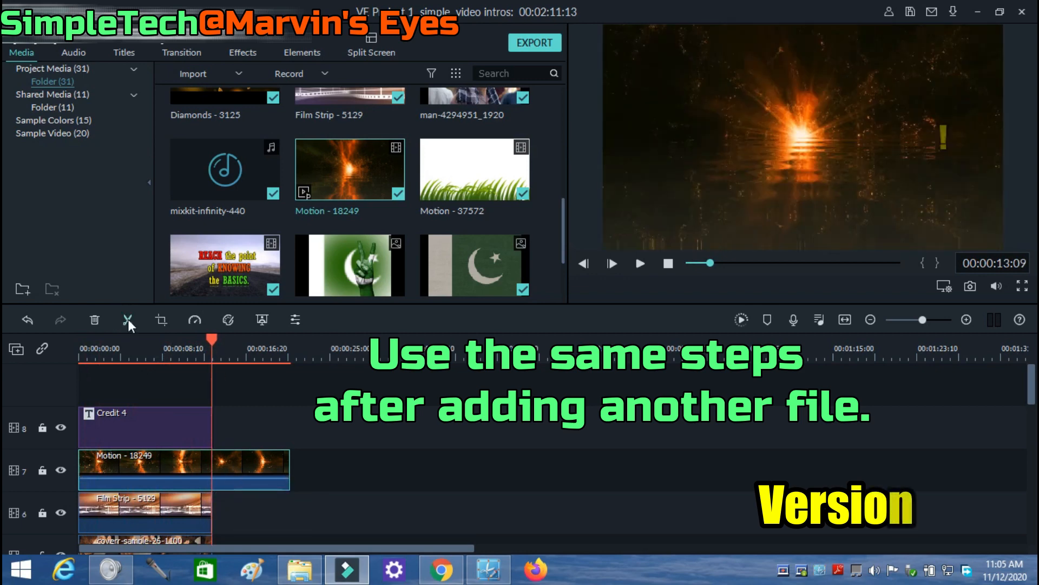
{"action": "right_click", "coordinate": [183, 469]}
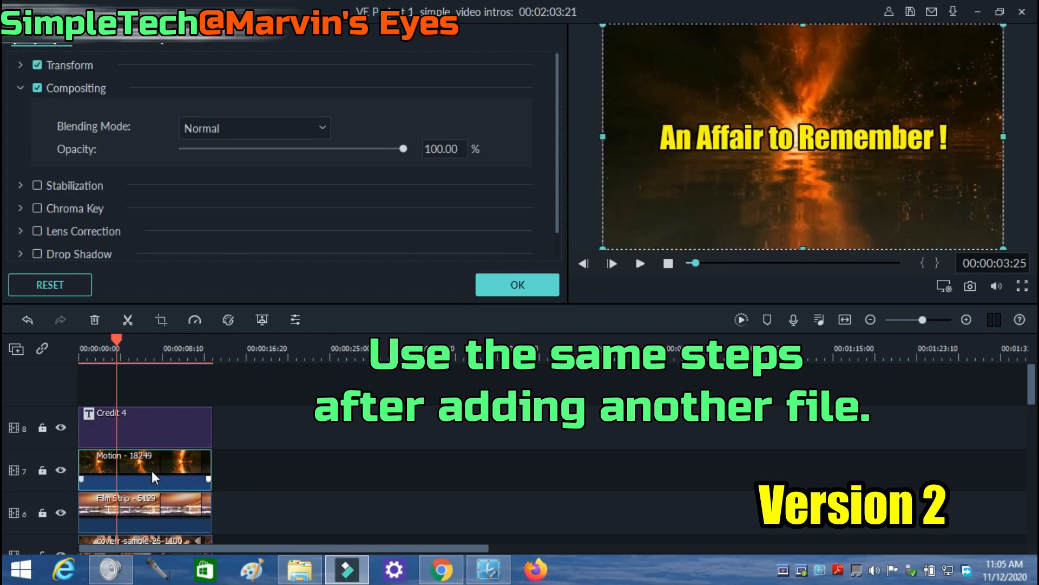
Set the Motion clip's blending mode to Screen, then play the intro preview
{"action": "left_click", "coordinate": [254, 128]}
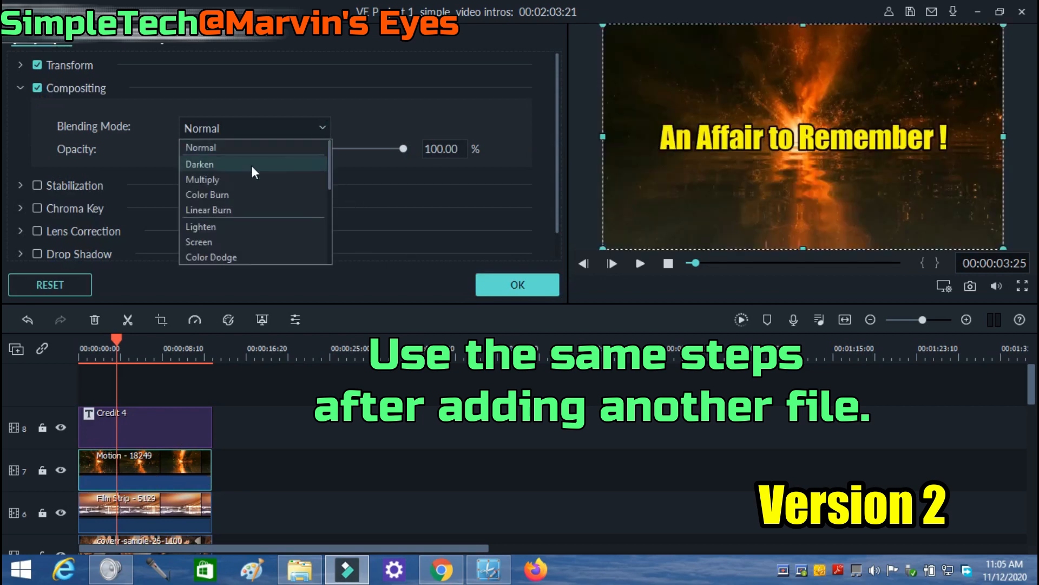
{"action": "left_click", "coordinate": [199, 241]}
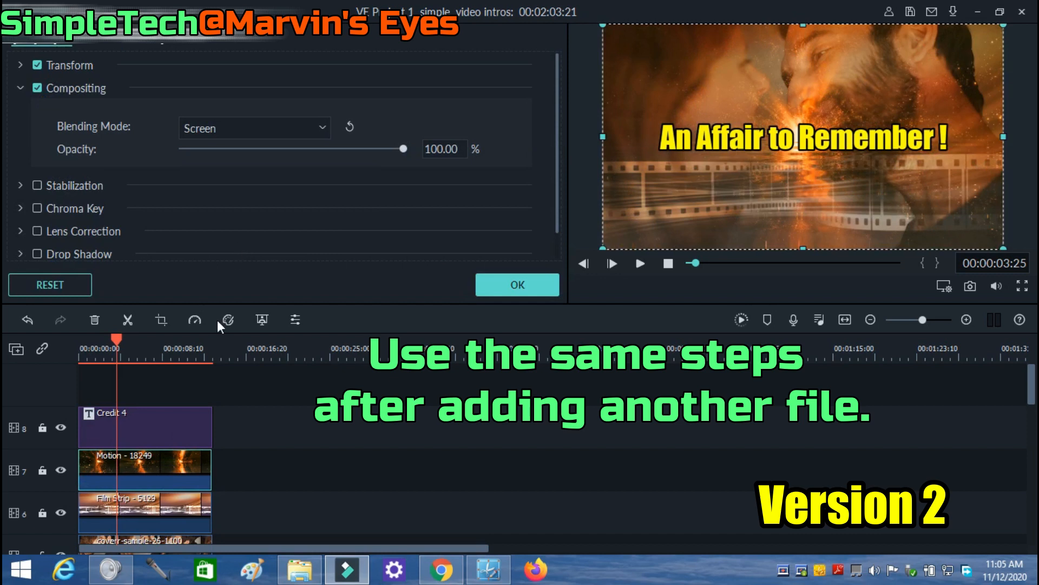
{"action": "left_click", "coordinate": [517, 284]}
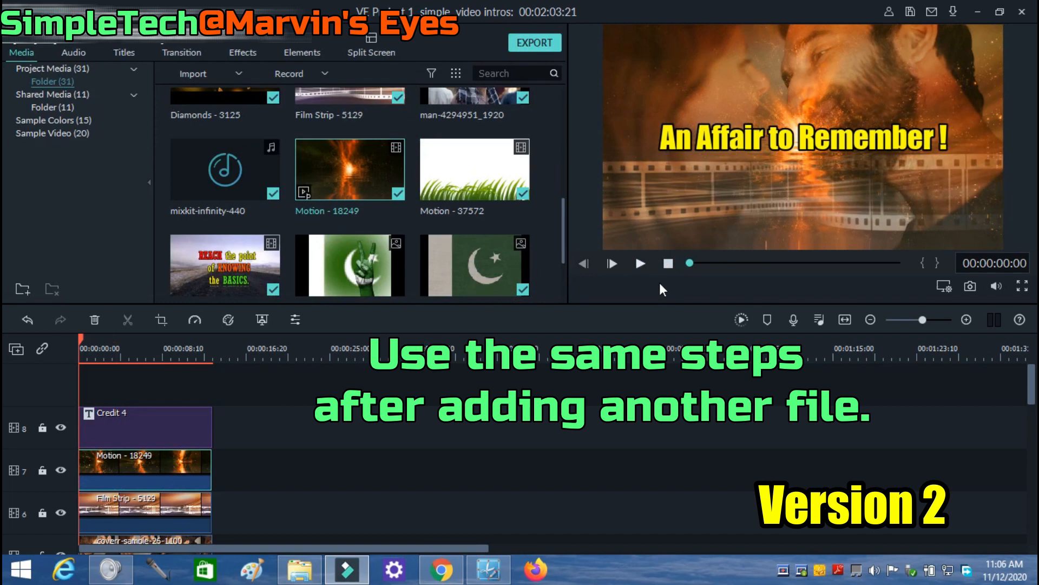
{"action": "left_click", "coordinate": [639, 263]}
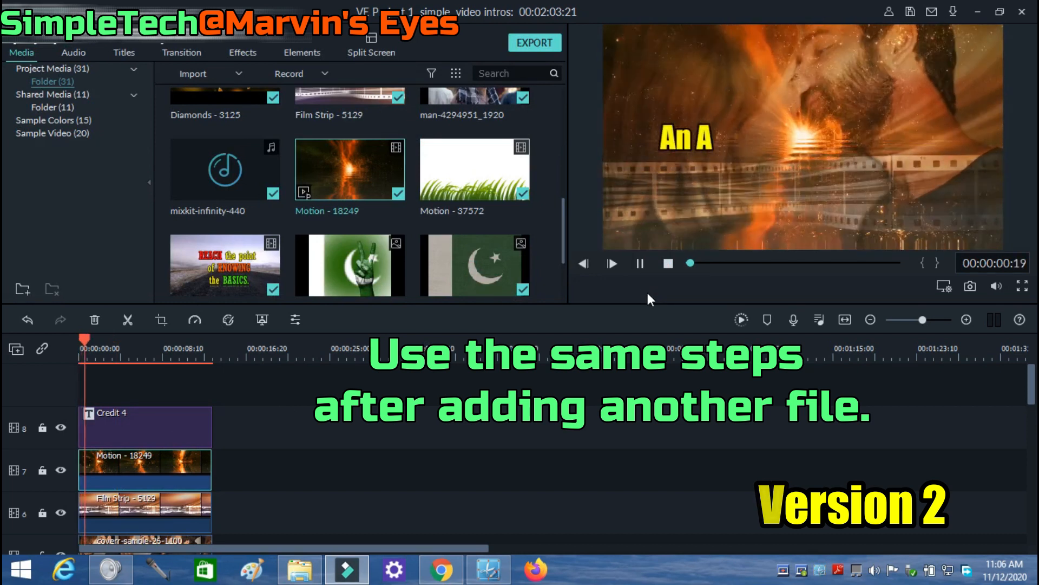